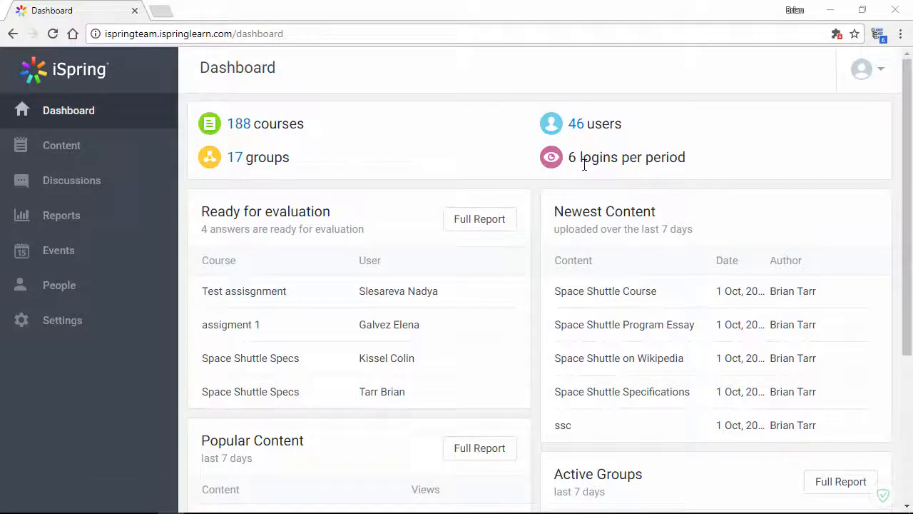
pyautogui.moveTo(588, 174)
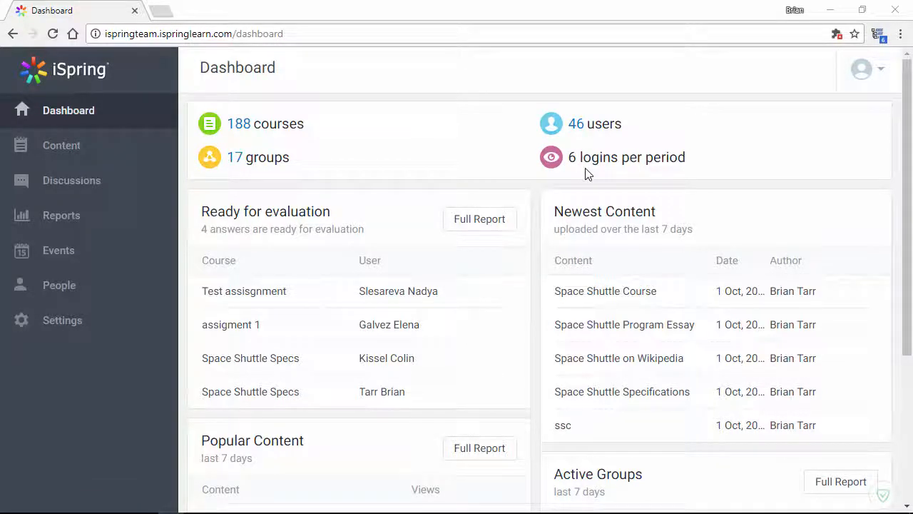
pyautogui.moveTo(578, 177)
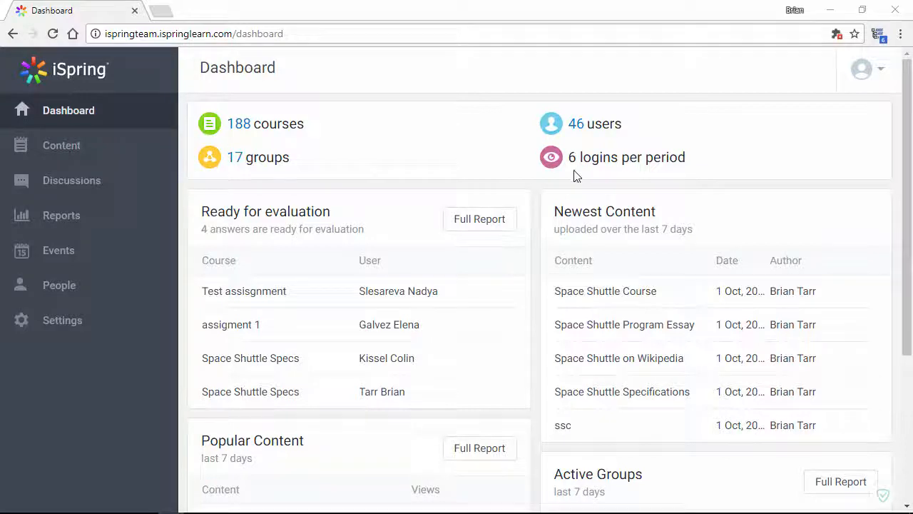
pyautogui.moveTo(385, 227)
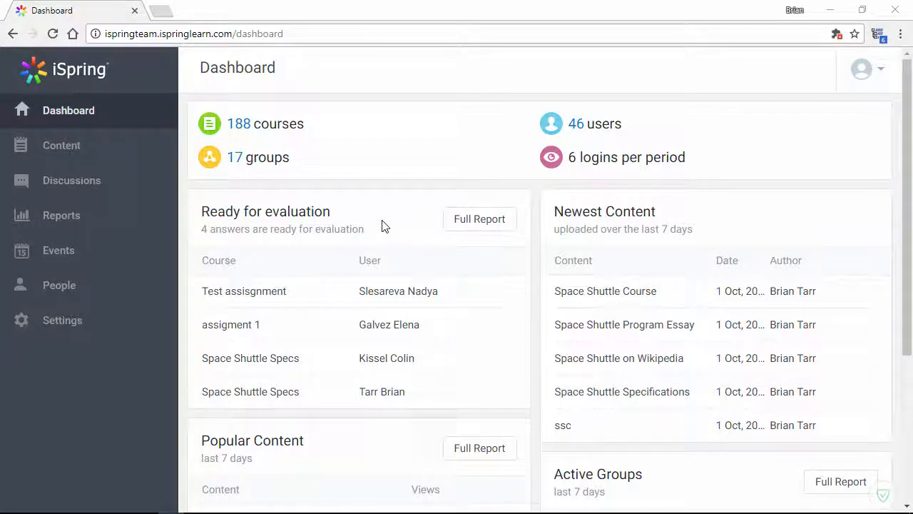
pyautogui.moveTo(423, 243)
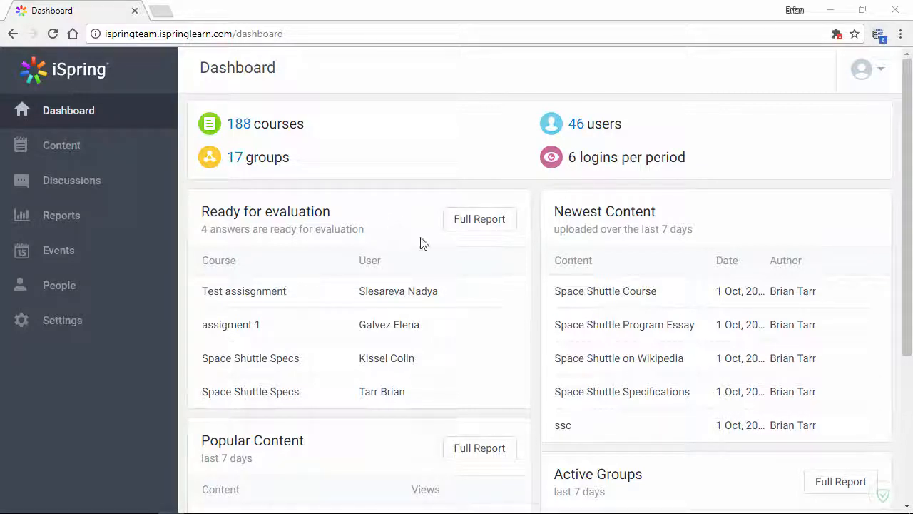
# Step: Open the View Traffic Report for item 182 from the Dashboard's Popular Content panel
pyautogui.scroll(-3)
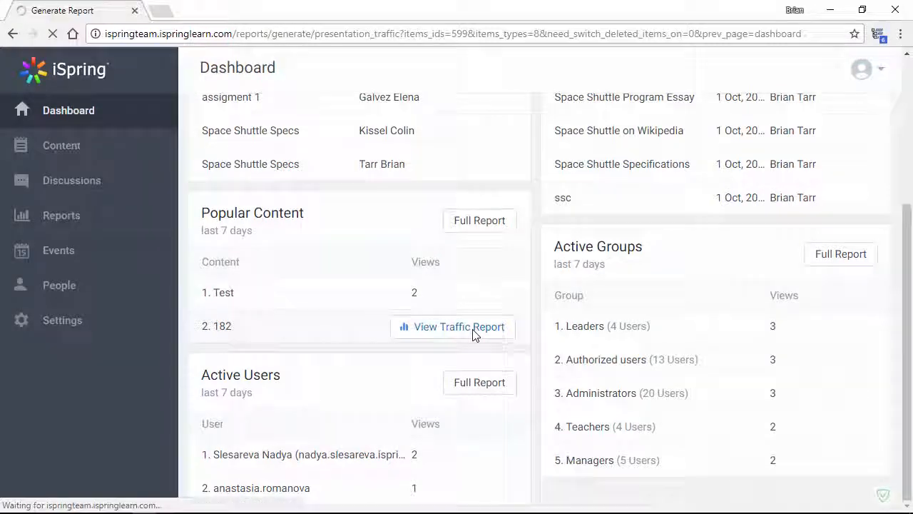
pyautogui.click(458, 325)
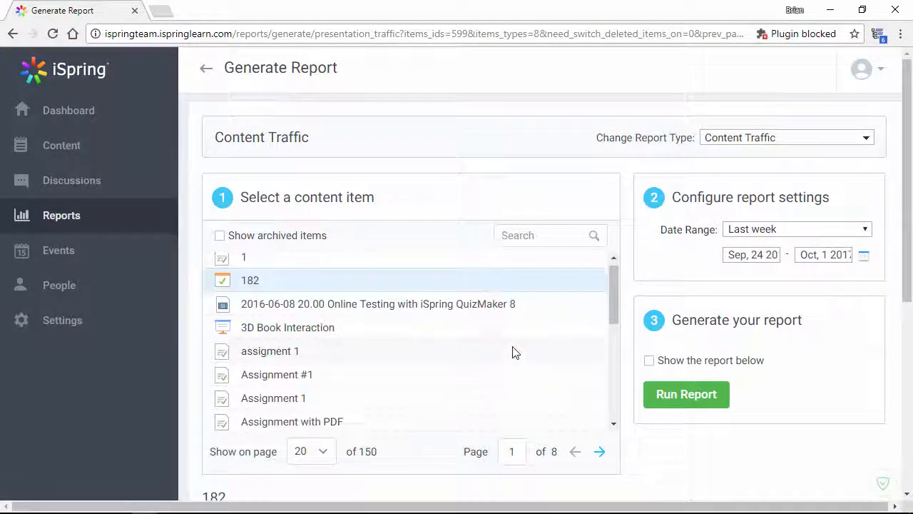
# Step: Generate item 182's traffic report for All Time, displayed below on the page
pyautogui.click(685, 394)
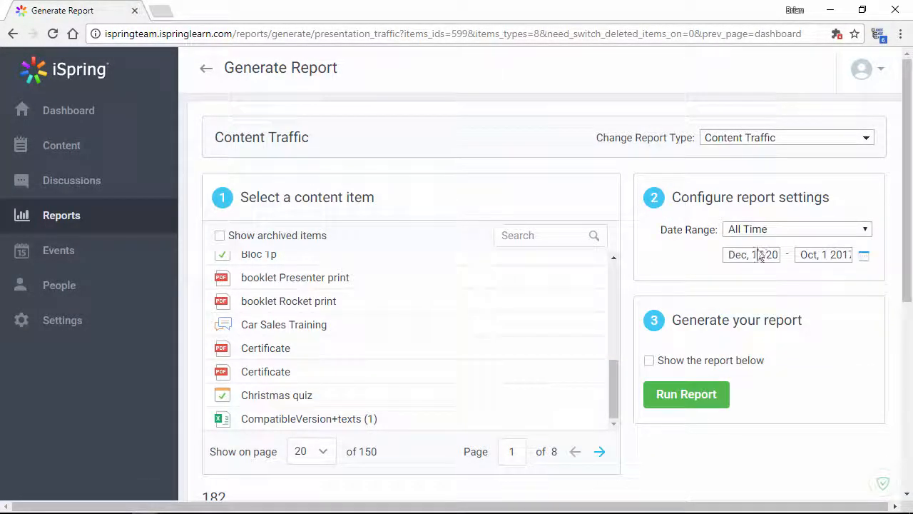
pyautogui.click(648, 360)
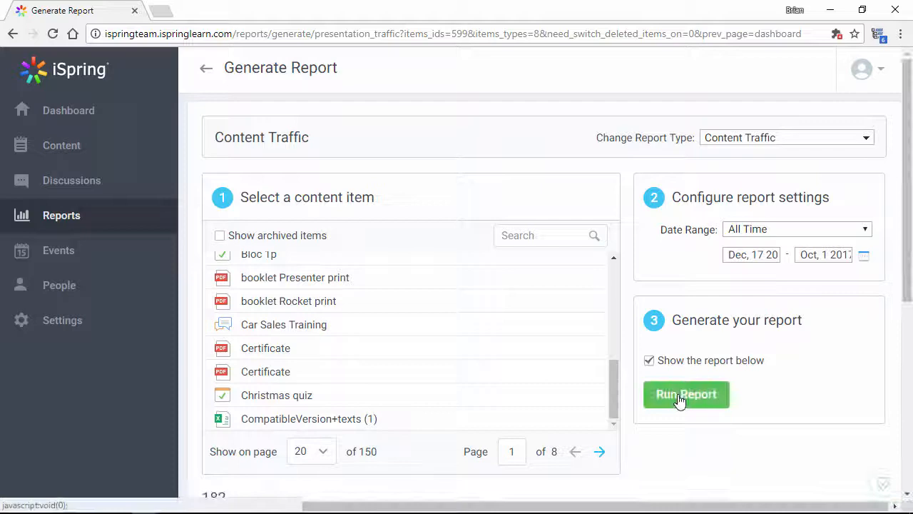
pyautogui.click(685, 394)
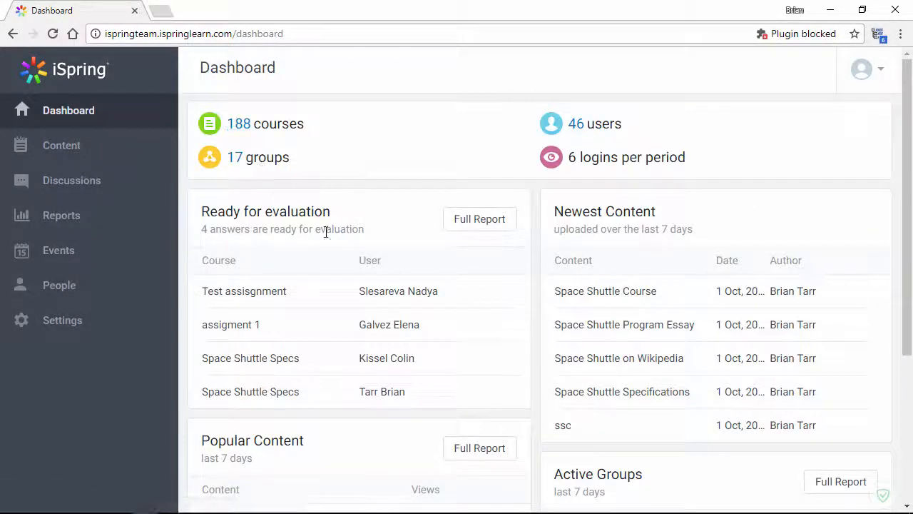
# Step: Return to the Dashboard and open the Full Report for Popular Content
pyautogui.click(479, 306)
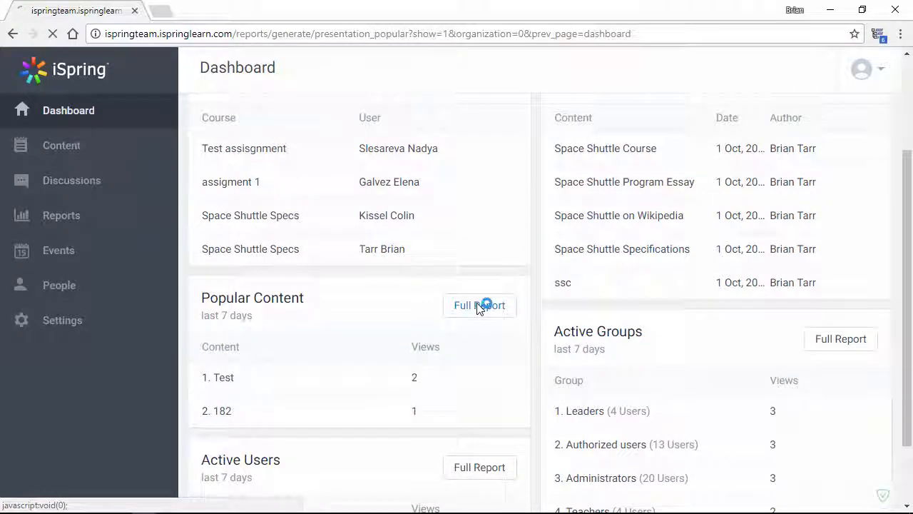
pyautogui.click(479, 305)
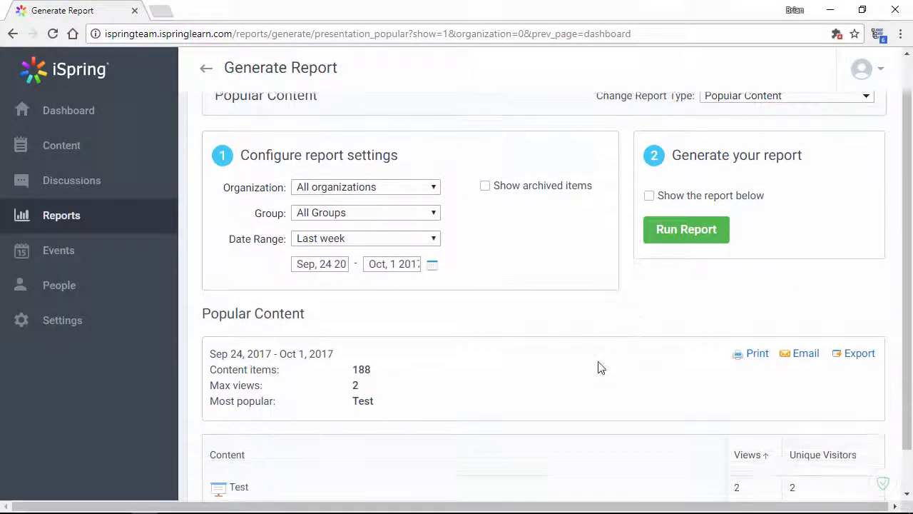
# Step: Switch the Popular Content report's Date Range to All Time and regenerate it
pyautogui.scroll(-3)
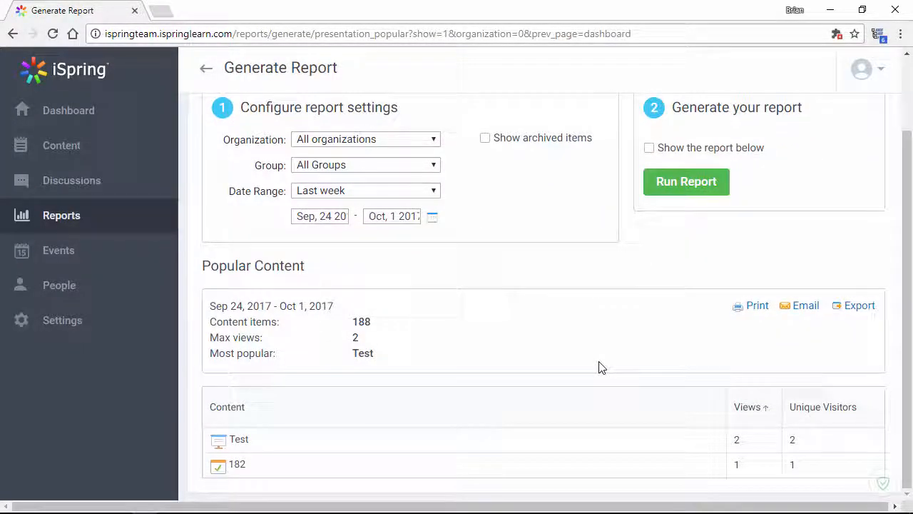
pyautogui.click(365, 280)
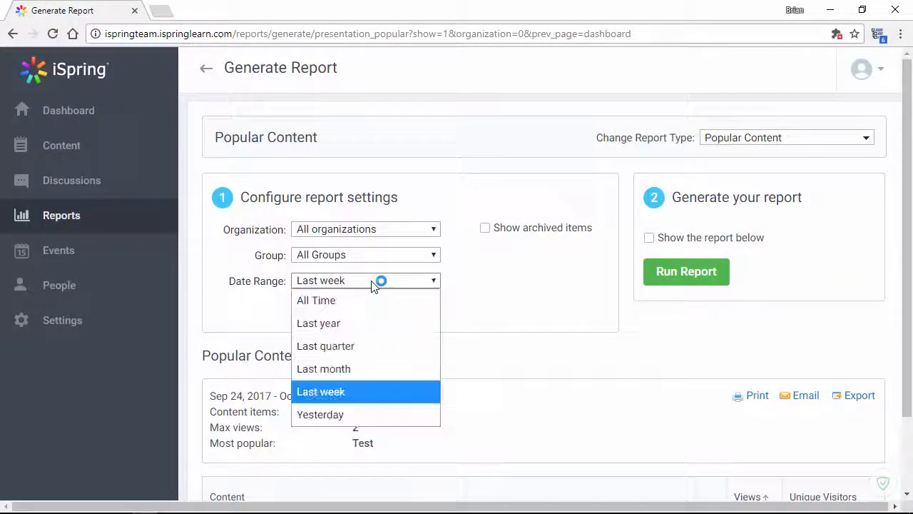
pyautogui.click(317, 300)
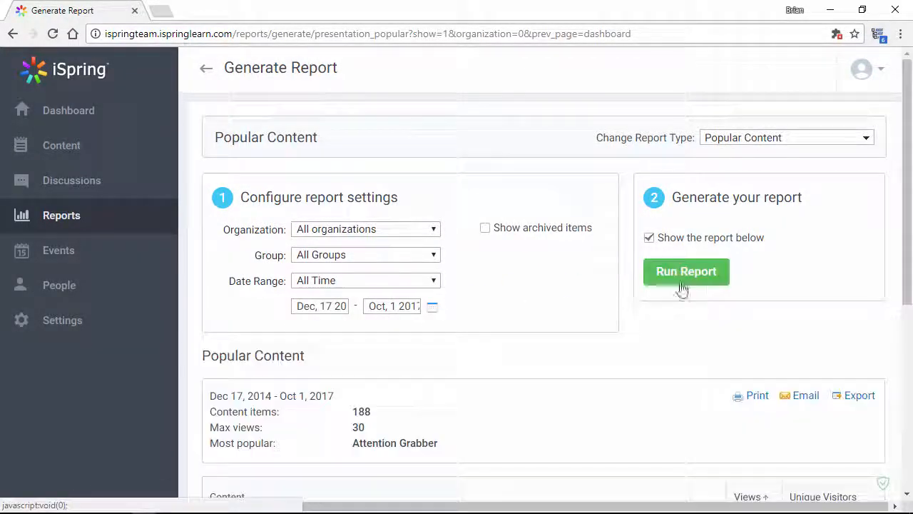